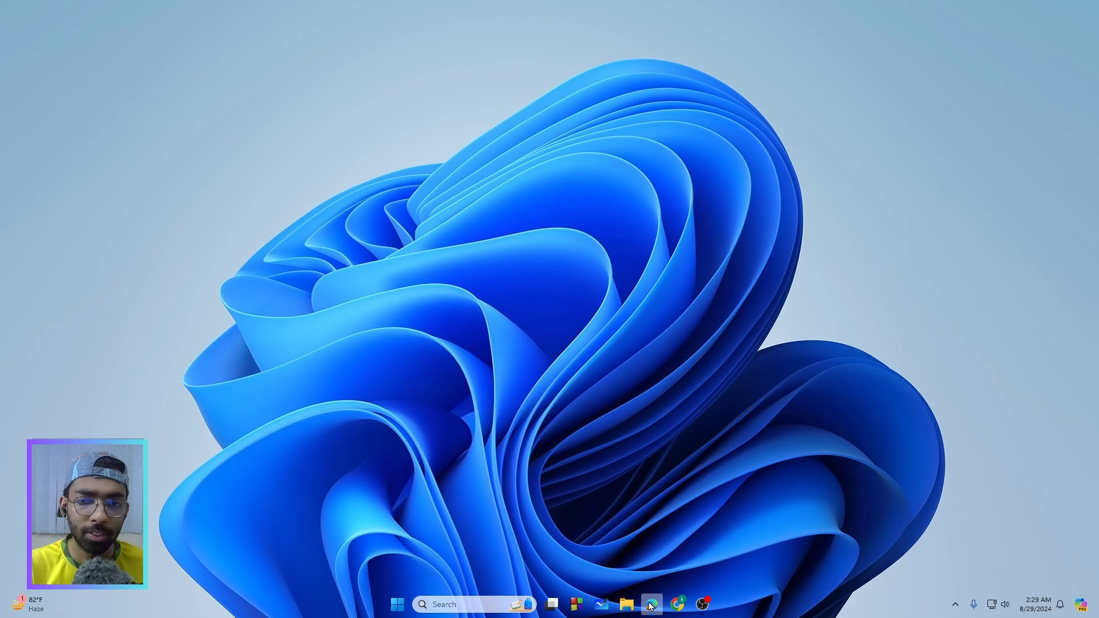
Bring the Canva browser window forward and show the Share options for the Keys Fixed thumbnail.
{"action": "left_click", "coordinate": [651, 602]}
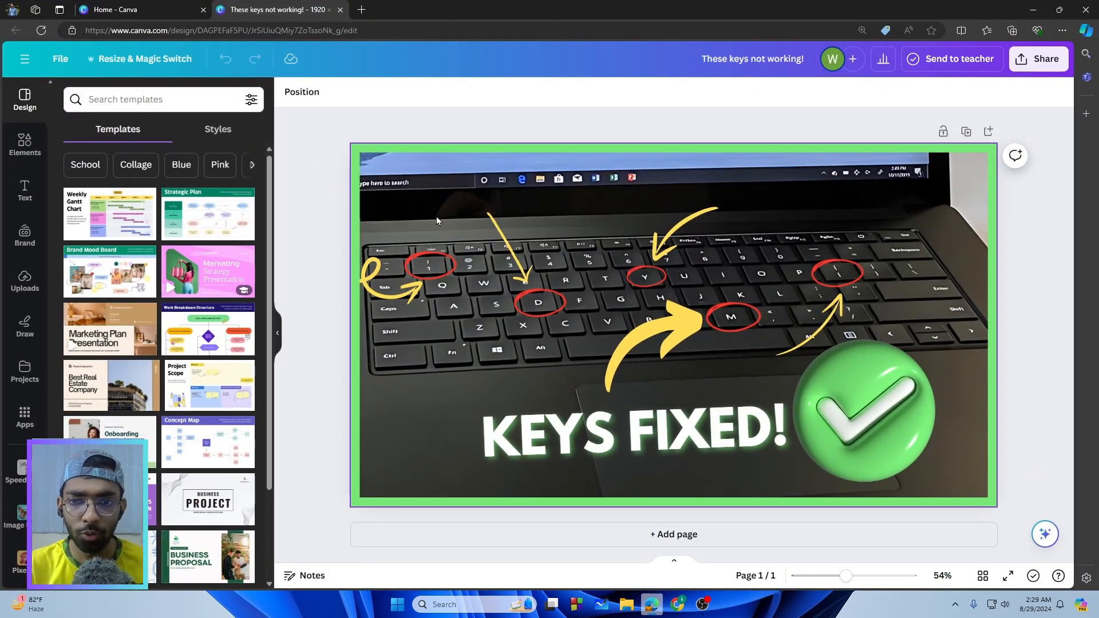
{"action": "mouse_move", "coordinate": [1043, 64]}
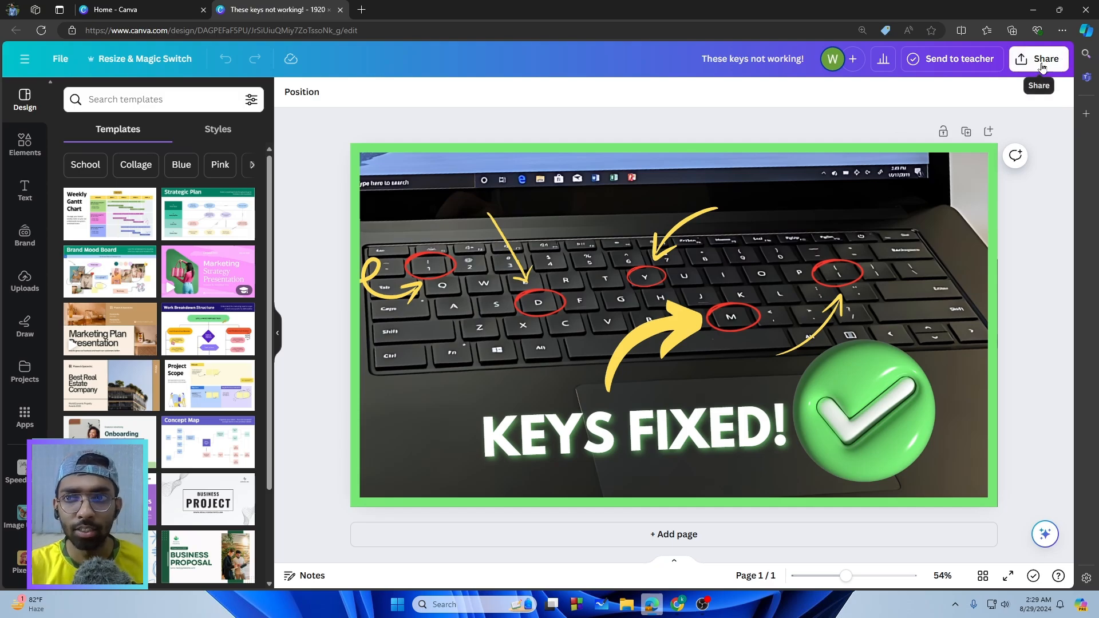
{"action": "left_click", "coordinate": [1038, 58]}
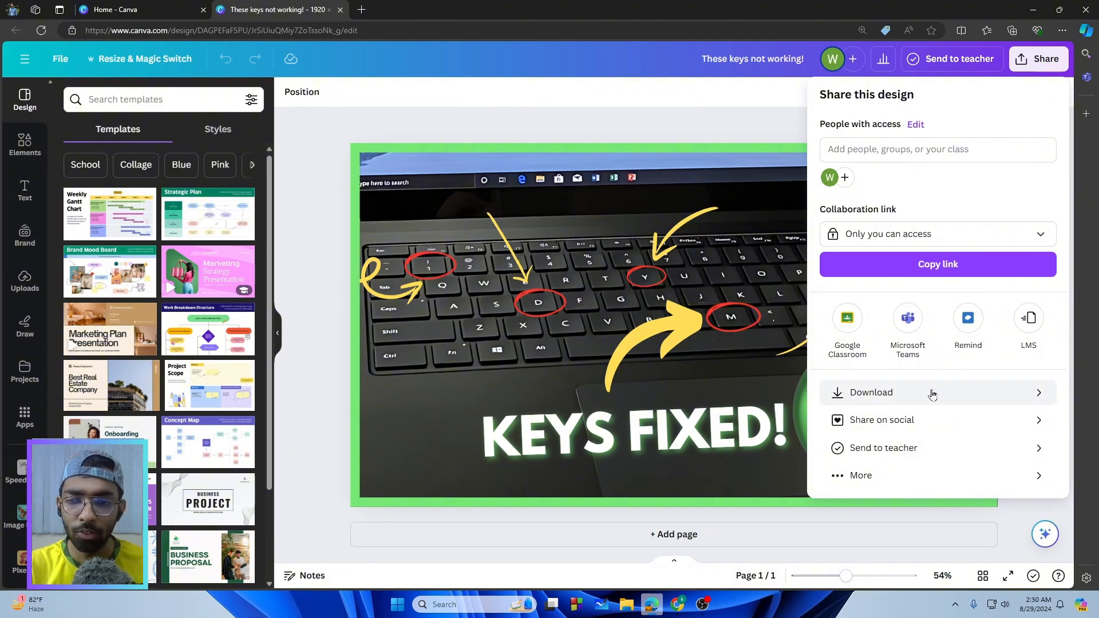
{"action": "mouse_move", "coordinate": [894, 397]}
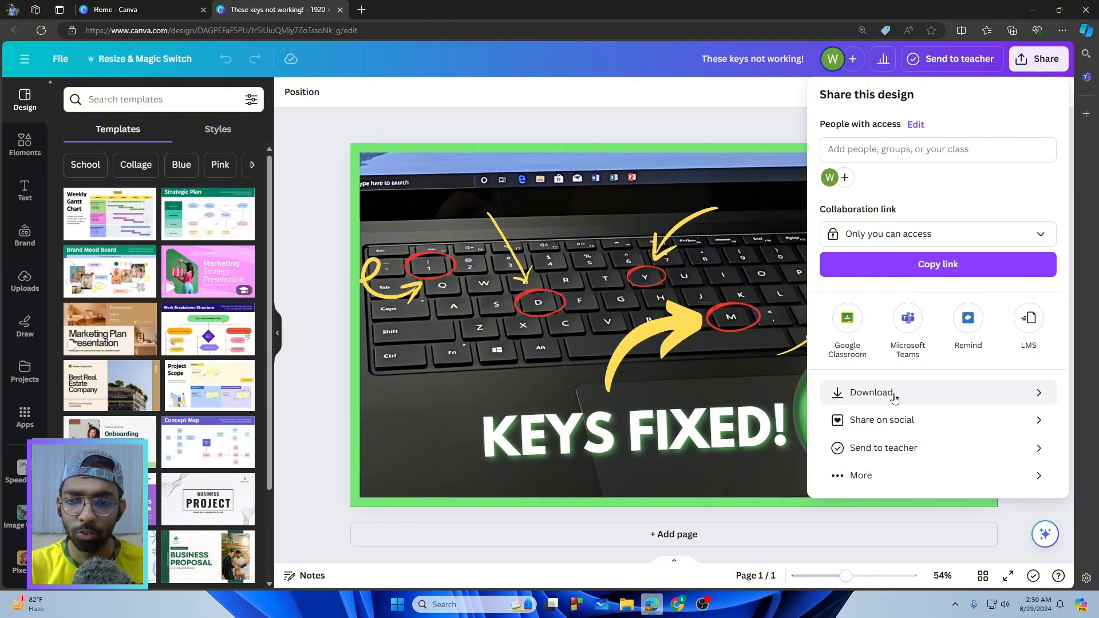
Download the design as a PDF Standard file, which opens in a new browser tab.
{"action": "left_click", "coordinate": [871, 392]}
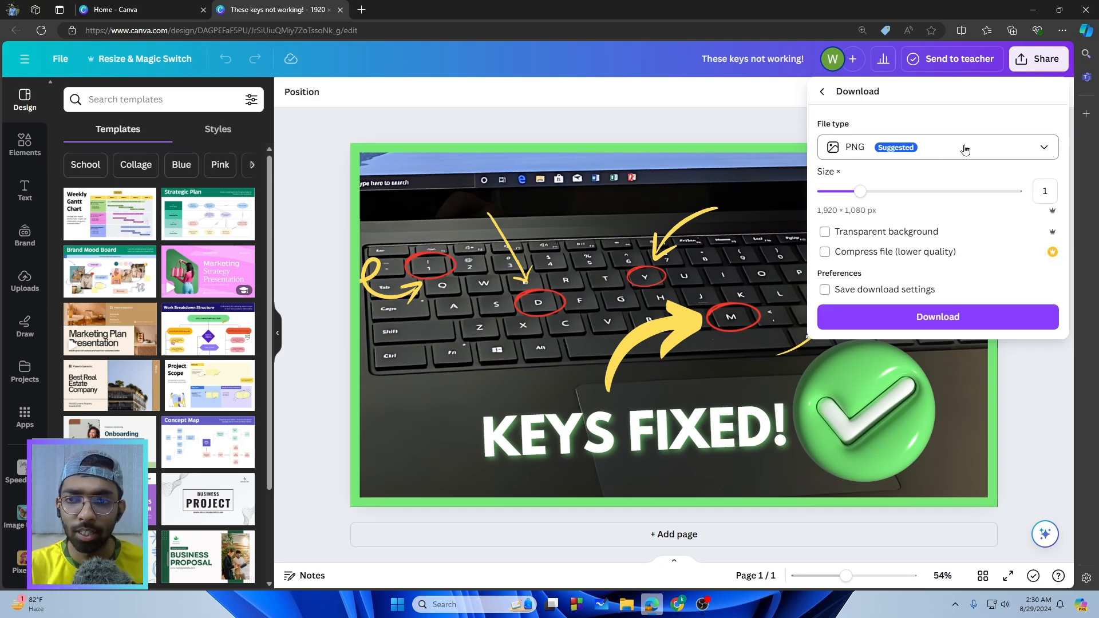
{"action": "mouse_move", "coordinate": [1044, 151]}
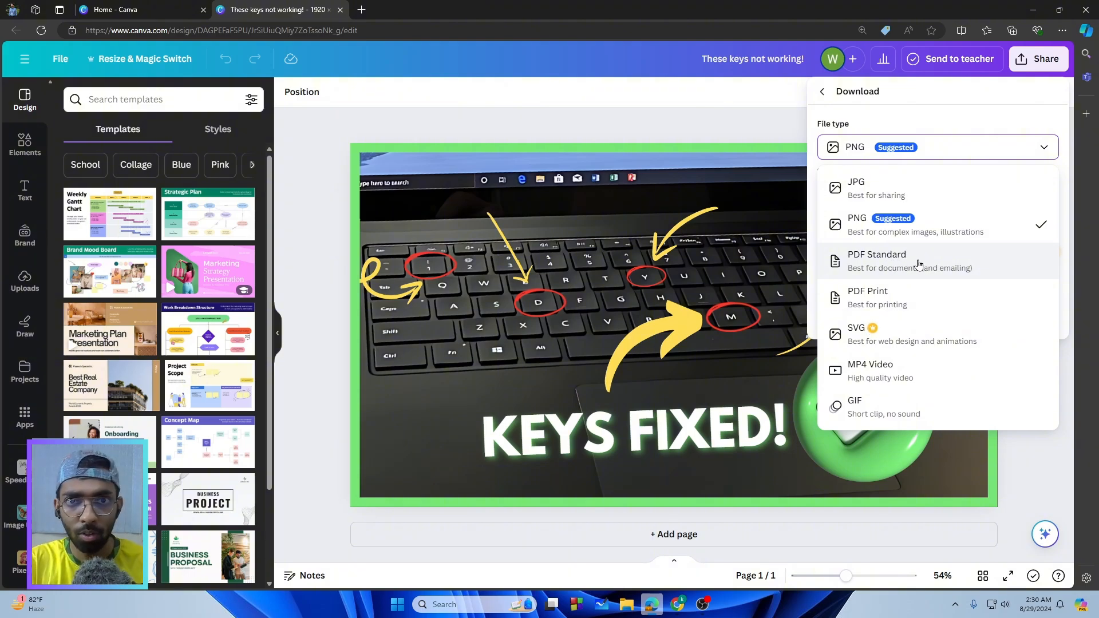
{"action": "mouse_move", "coordinate": [882, 305]}
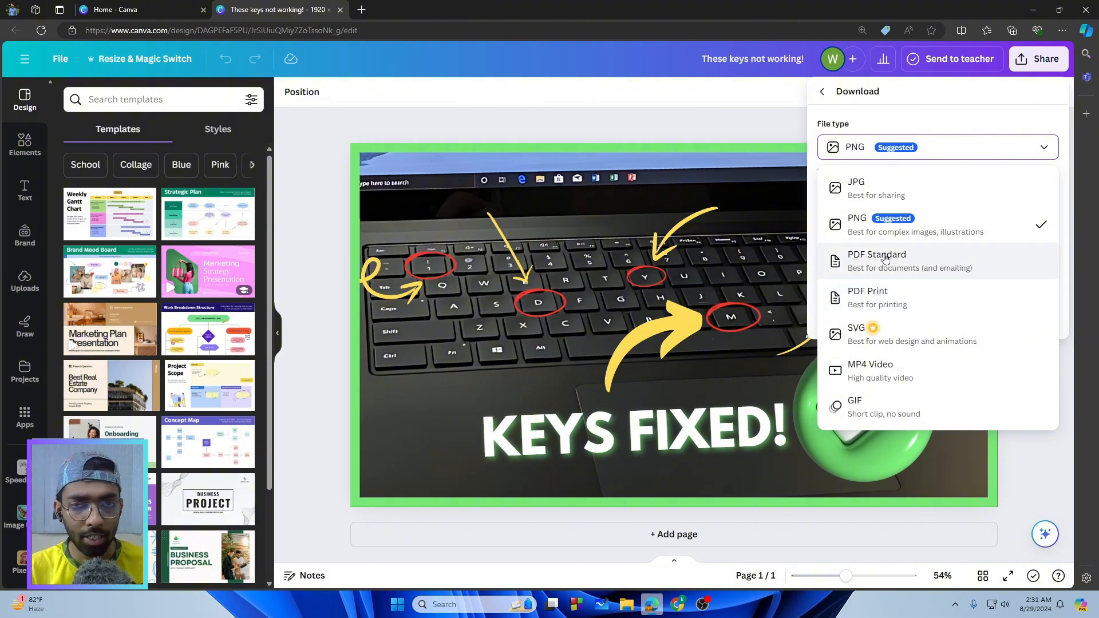
{"action": "left_click", "coordinate": [877, 262]}
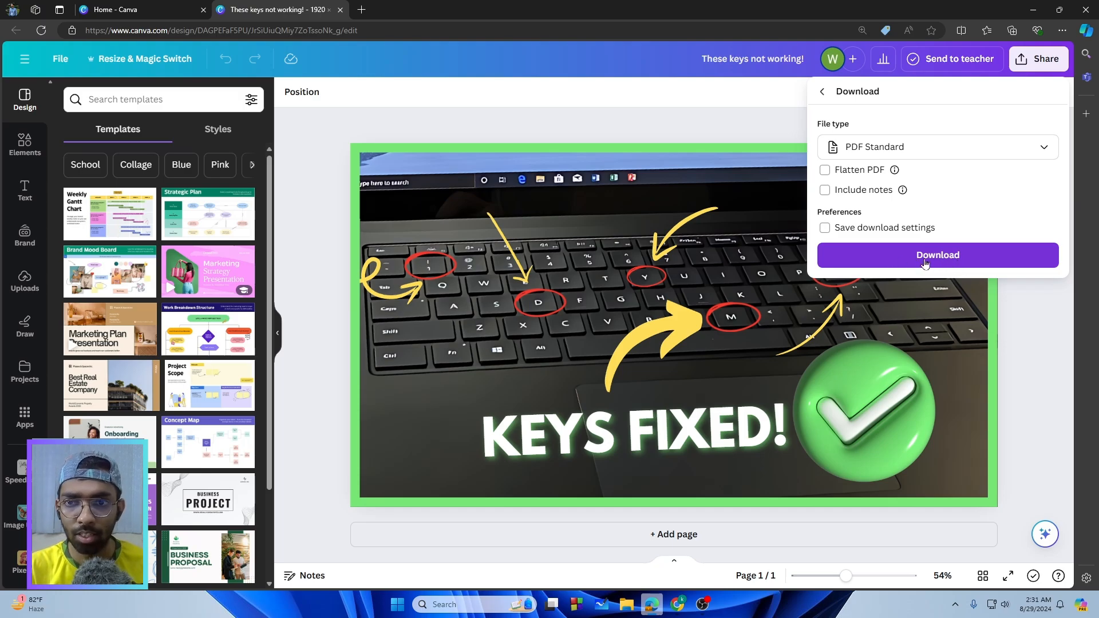
{"action": "left_click", "coordinate": [937, 254]}
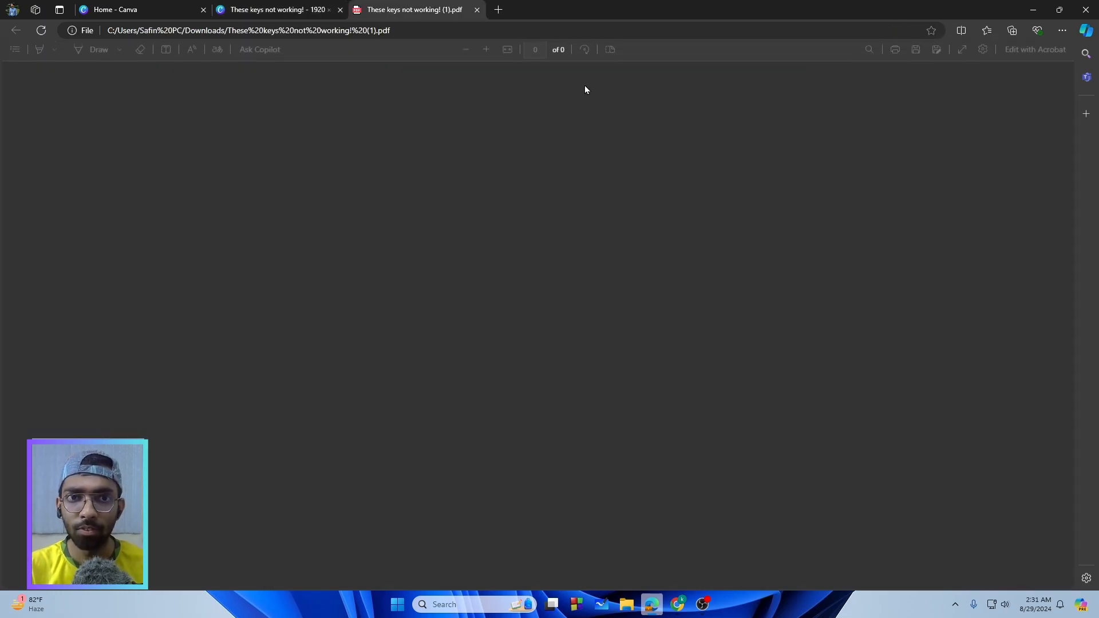